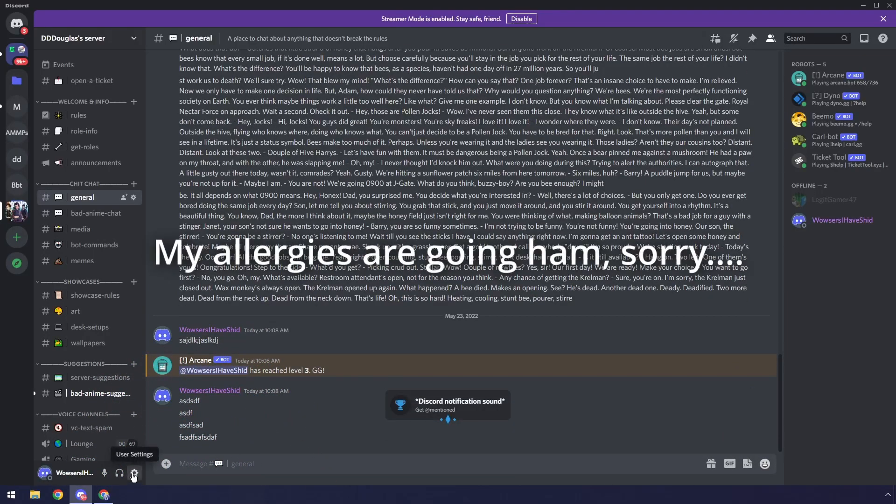
# Step: Open Discord's user settings, then close them to switch to the Pastebin Party Mode page
pyautogui.click(134, 473)
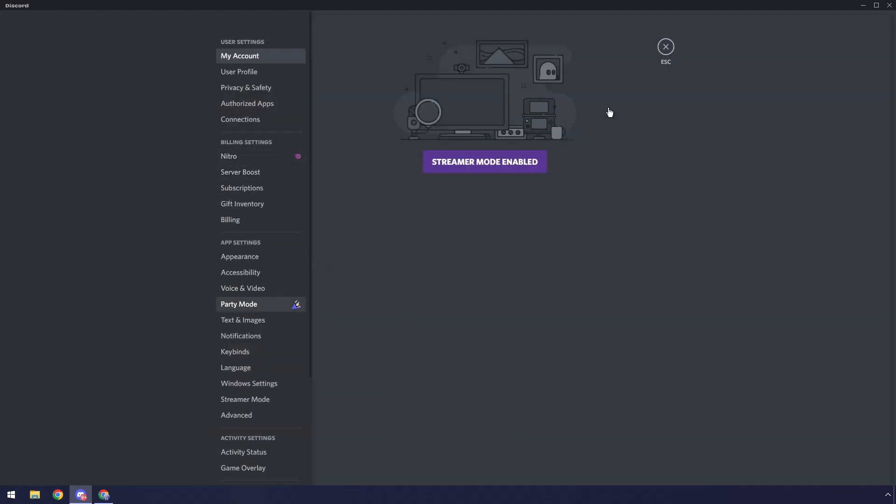
pyautogui.click(665, 46)
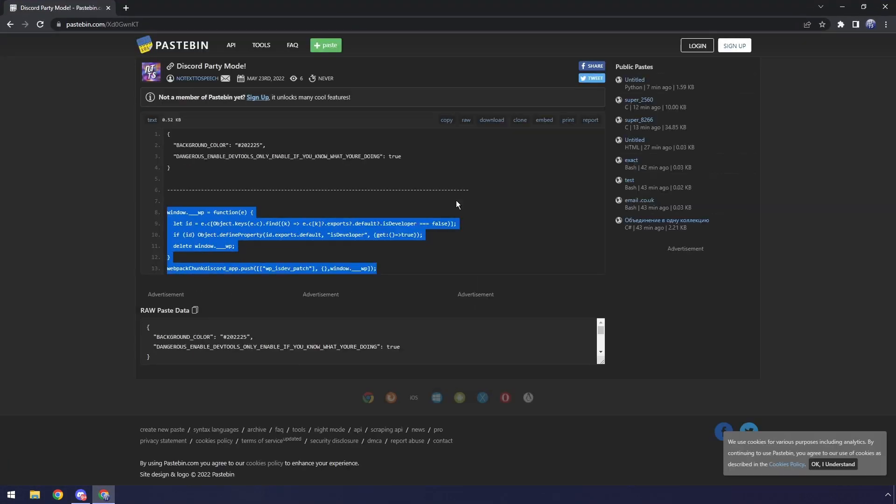
# Step: Select lines 1–4 of the paste, the JSON settings block
pyautogui.click(171, 166)
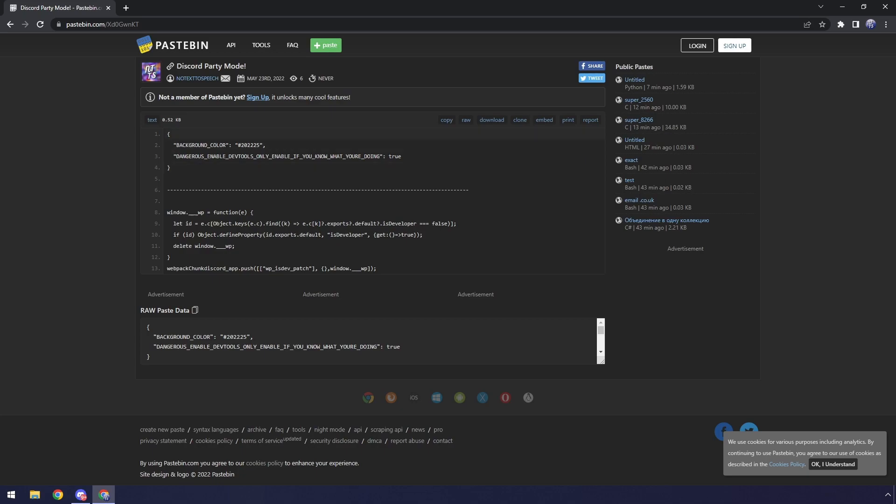
pyautogui.moveTo(168, 134); pyautogui.dragTo(174, 171)
pyautogui.write('%appdata%')
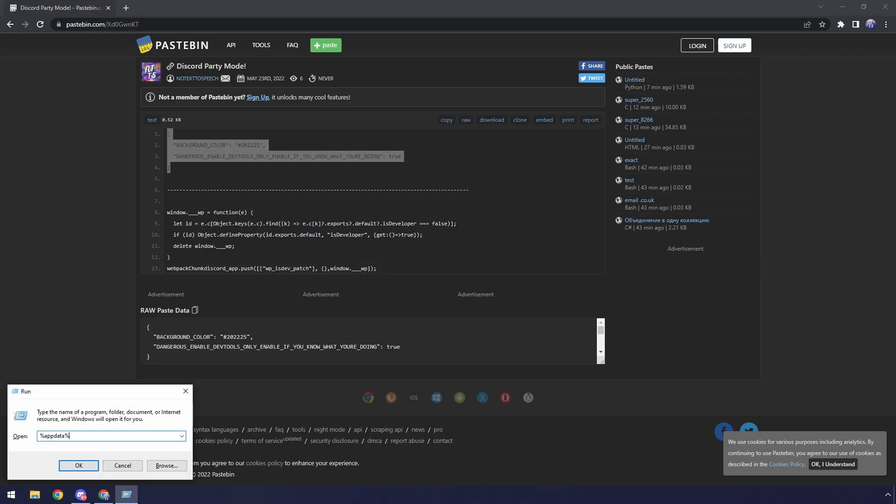
# Step: Open the discord folder in AppData Roaming and right-click settings.json
pyautogui.click(78, 465)
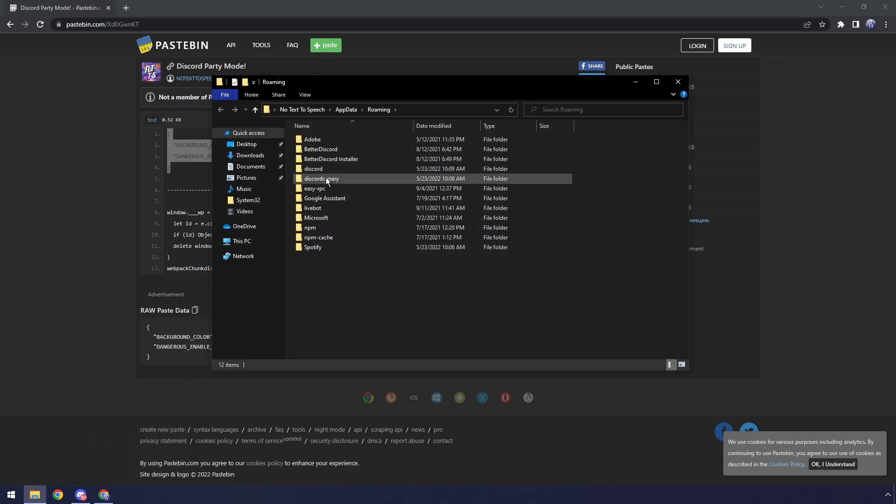
pyautogui.doubleClick(313, 169)
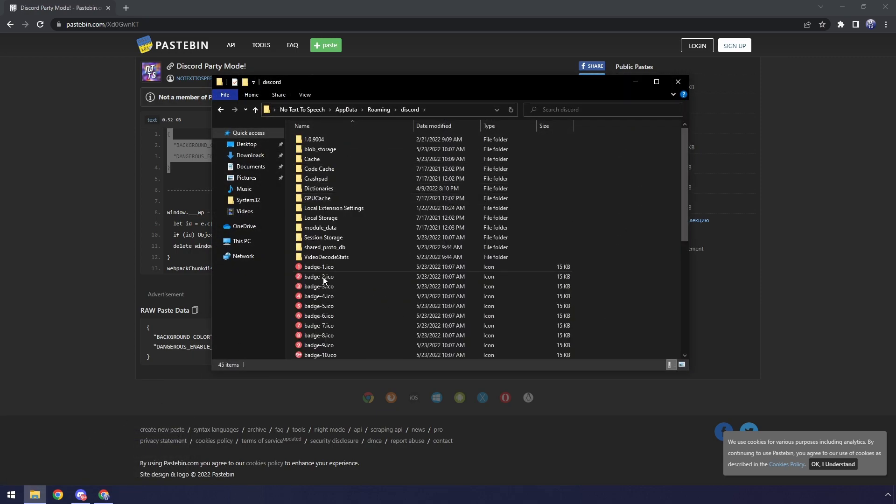
pyautogui.moveTo(109, 397)
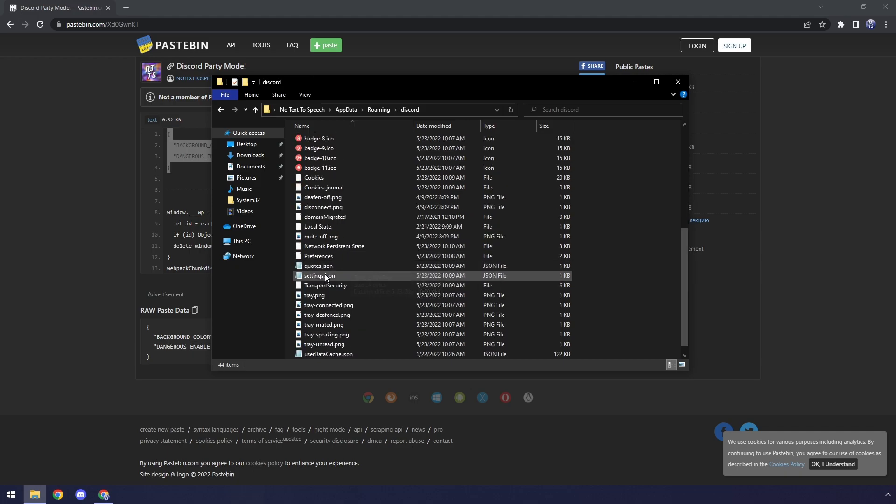
pyautogui.rightClick(318, 275)
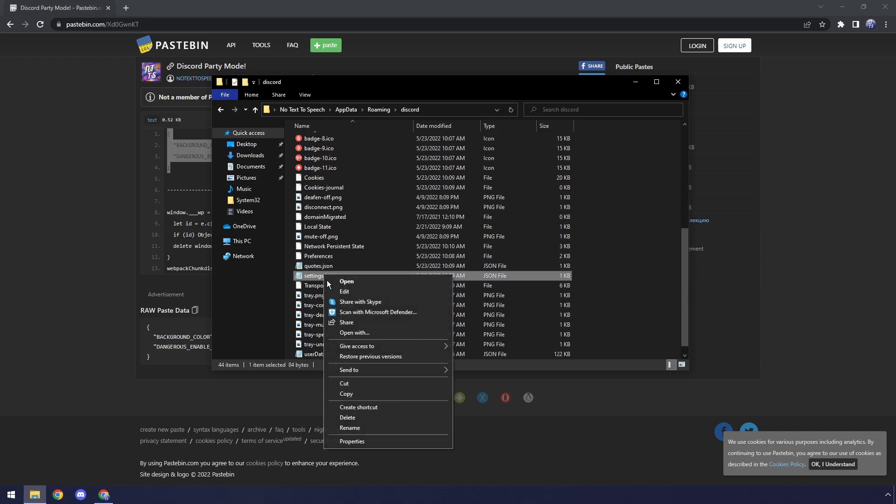
# Step: Replace settings.json contents with the devtools-enabled JSON in Notepad, save, and relaunch Discord
pyautogui.click(347, 281)
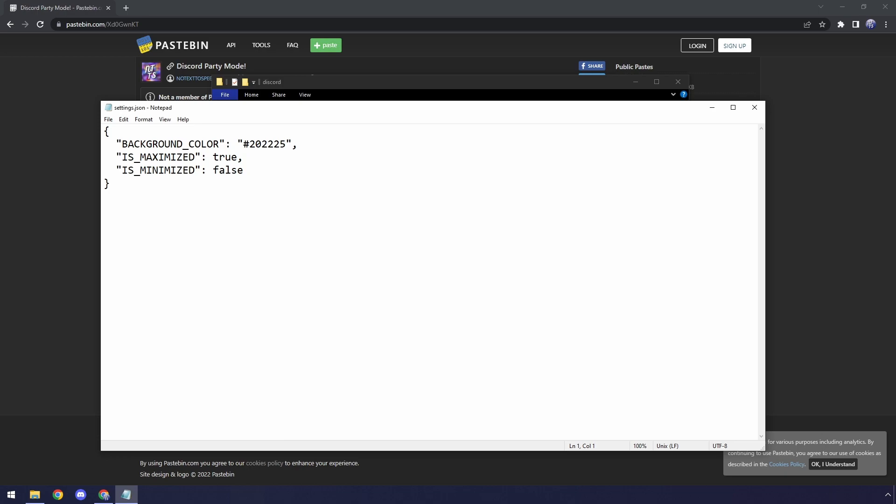
pyautogui.press('ctrl+a')
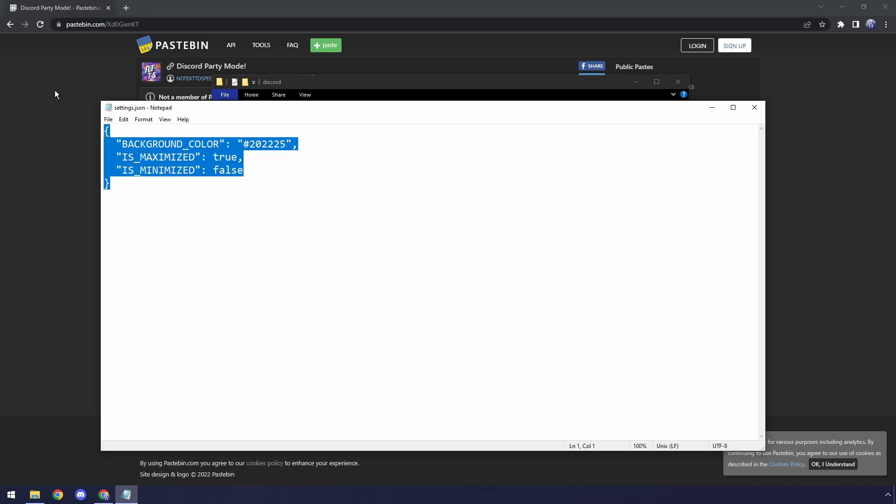
pyautogui.press('Delete')
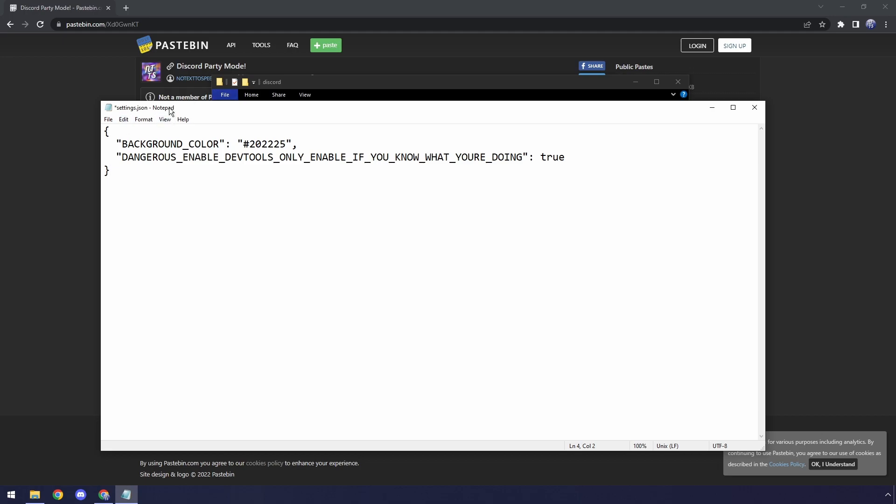
pyautogui.click(80, 494)
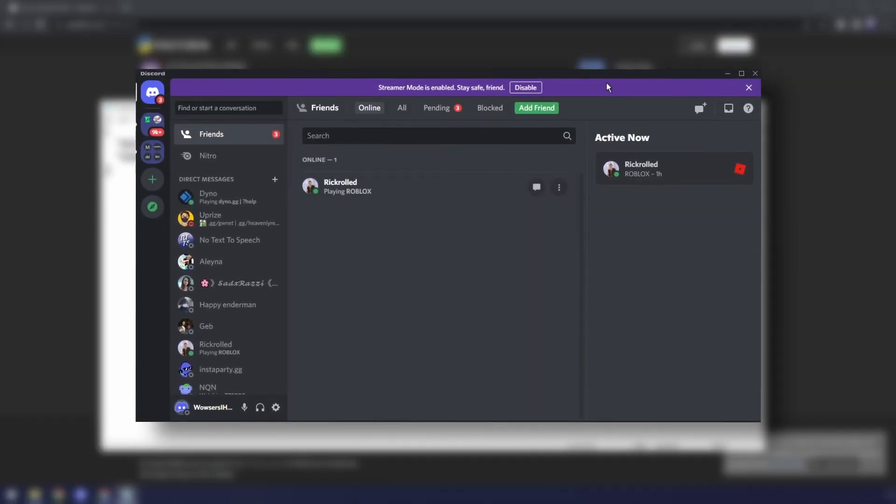
pyautogui.press('f12')
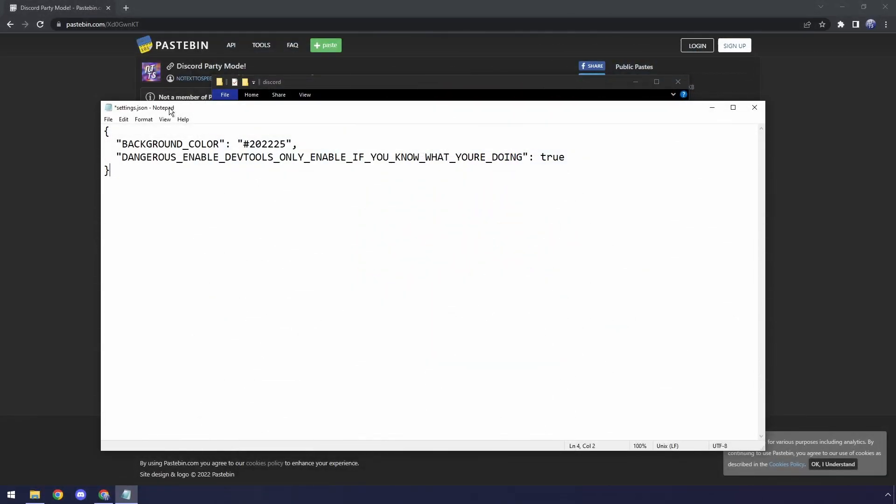
pyautogui.click(108, 119)
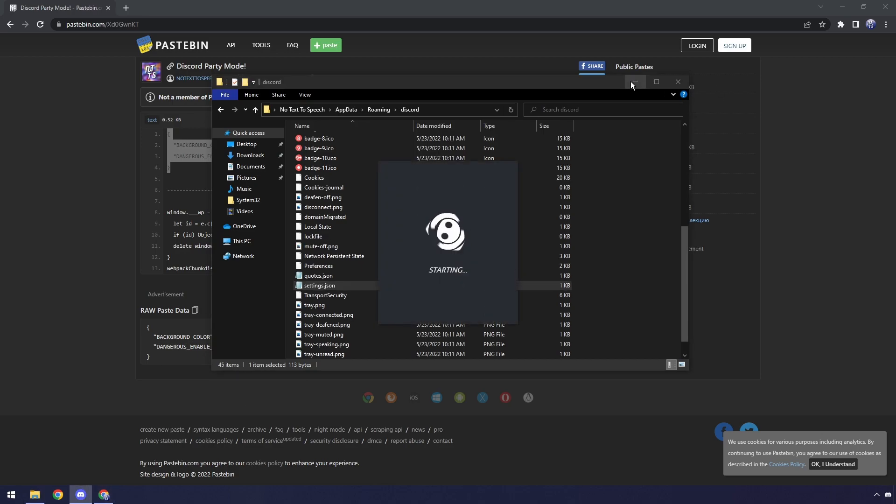
pyautogui.moveTo(634, 81)
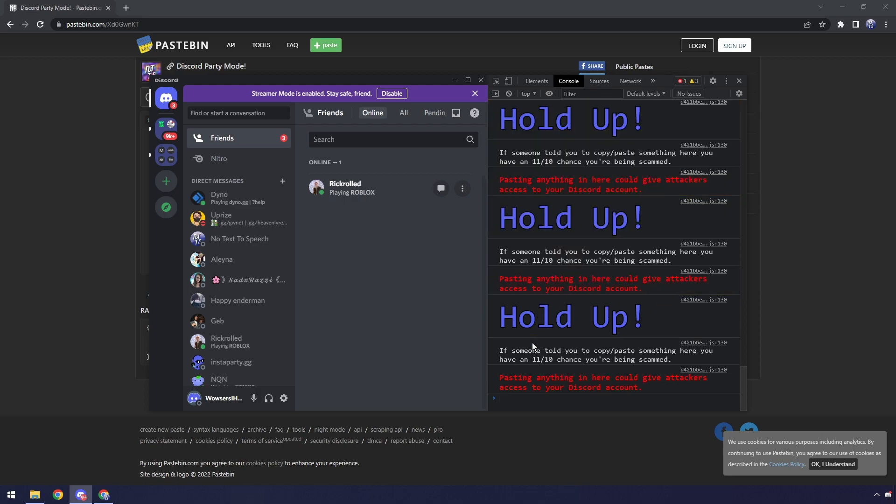
# Step: Scroll the developer console showing the Hold Up warnings
pyautogui.scroll(-3)
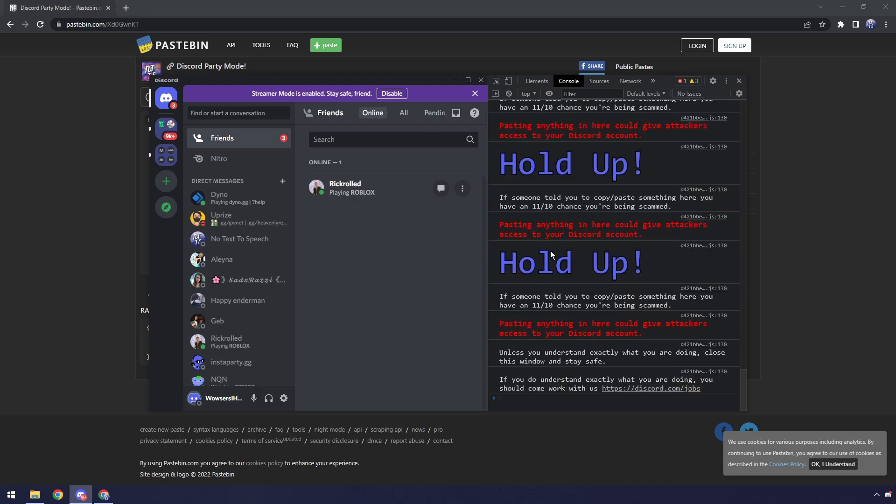
pyautogui.moveTo(461, 4)
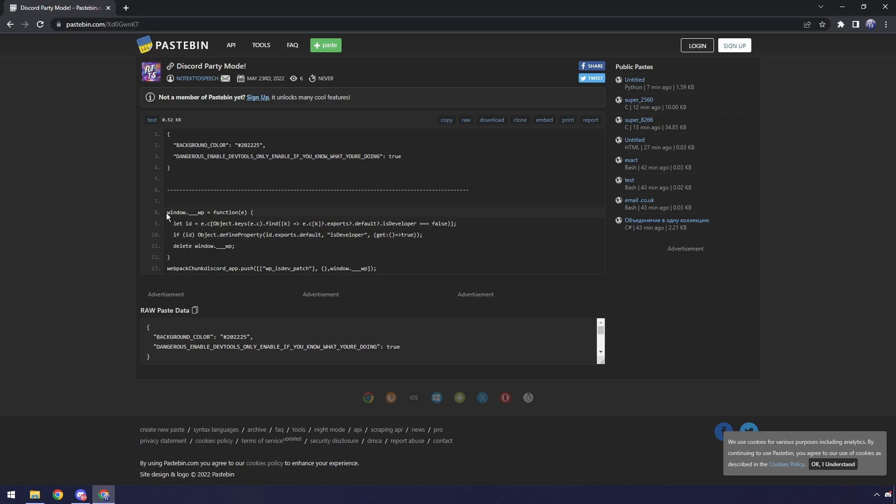
pyautogui.moveTo(219, 224)
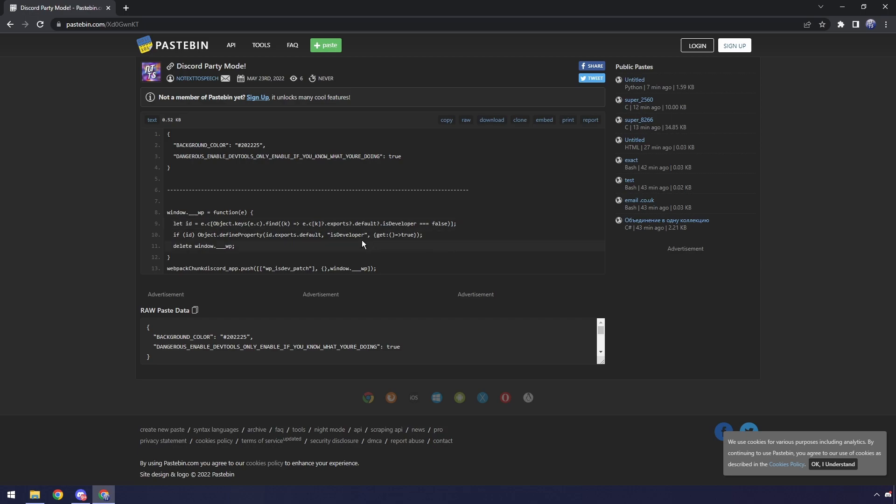
pyautogui.moveTo(180, 232)
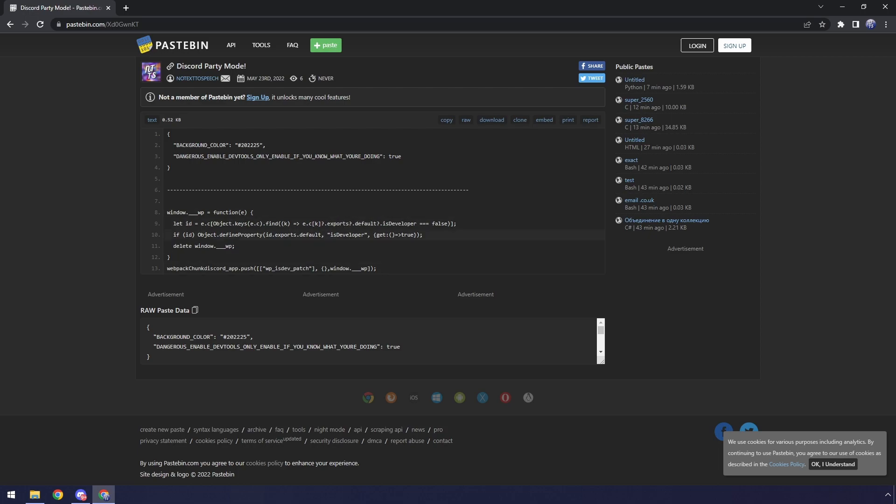
# Step: Select the webpack script on lines 8–13, then switch back to Discord
pyautogui.moveTo(328, 235); pyautogui.dragTo(418, 234)
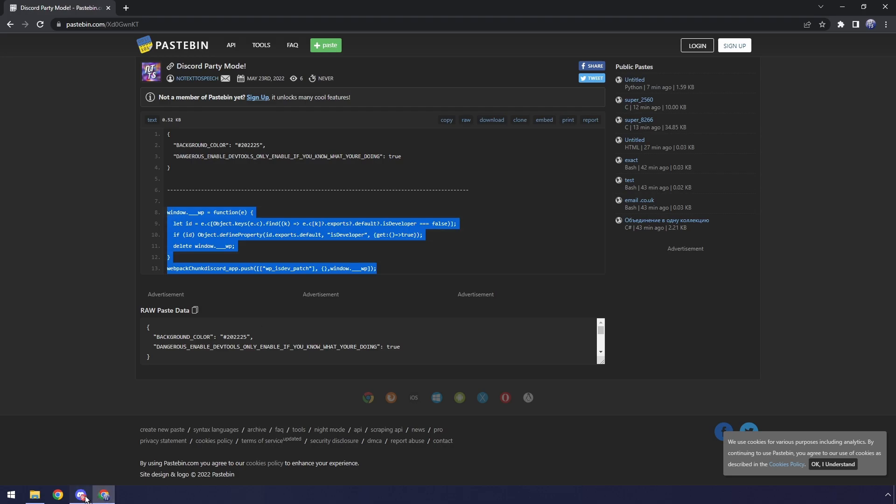
pyautogui.click(80, 495)
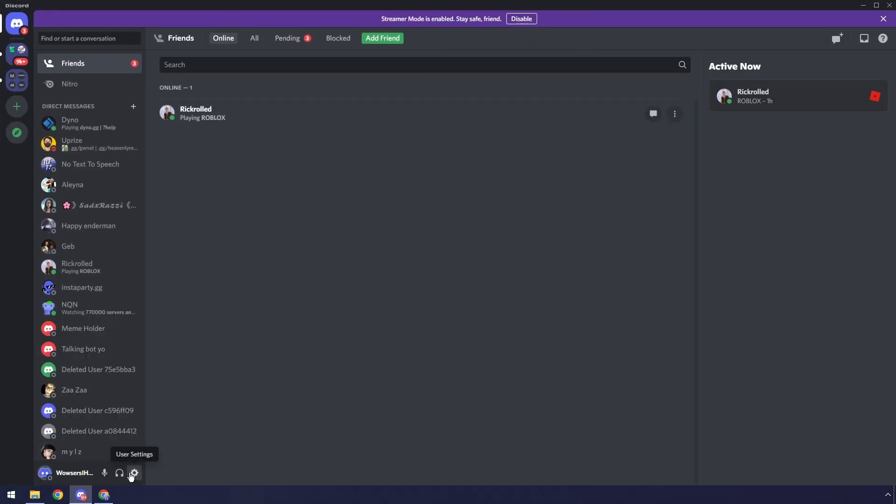
# Step: In Experiments, search 'power' and set the Powermode override to Treatment 1, then close settings
pyautogui.click(134, 474)
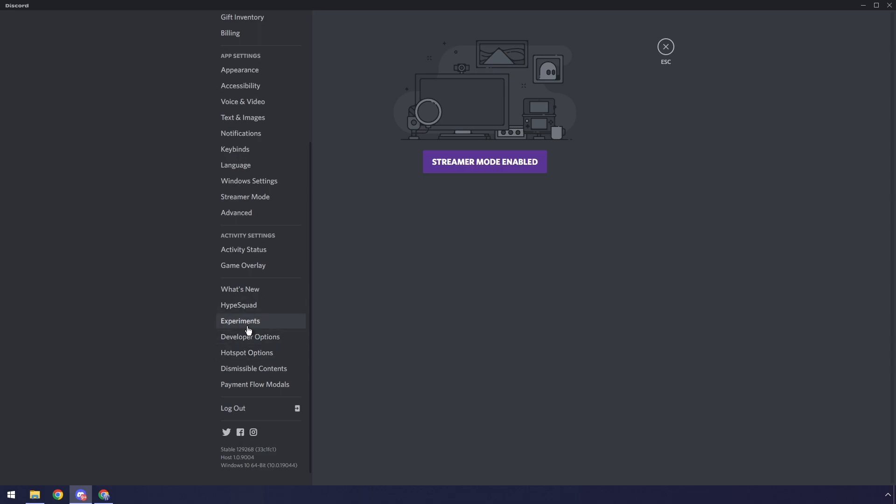
pyautogui.click(240, 320)
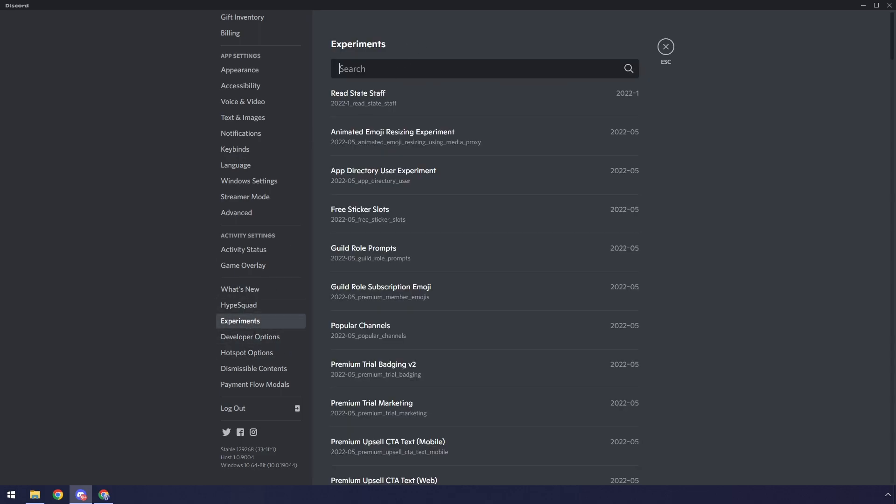
pyautogui.write('power')
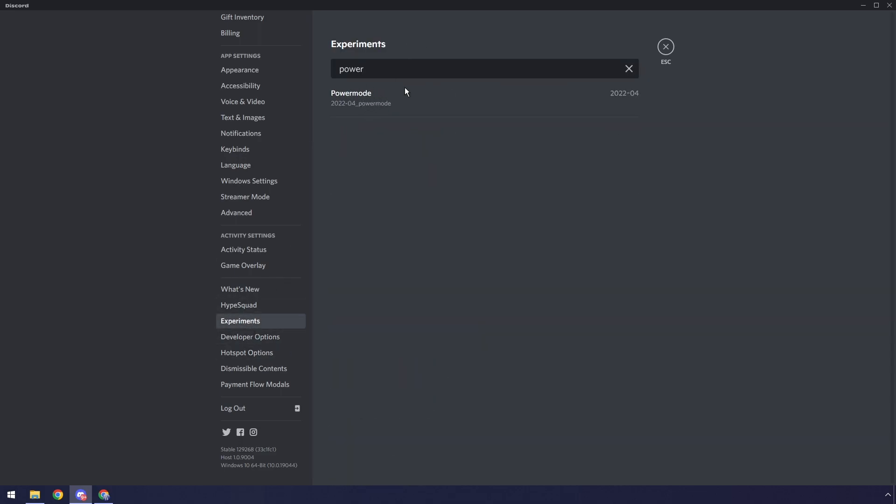
pyautogui.click(483, 132)
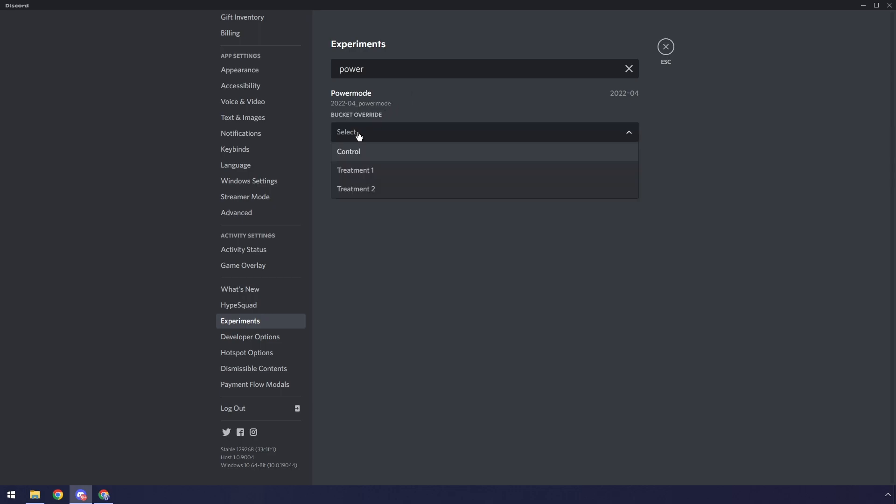
pyautogui.click(355, 170)
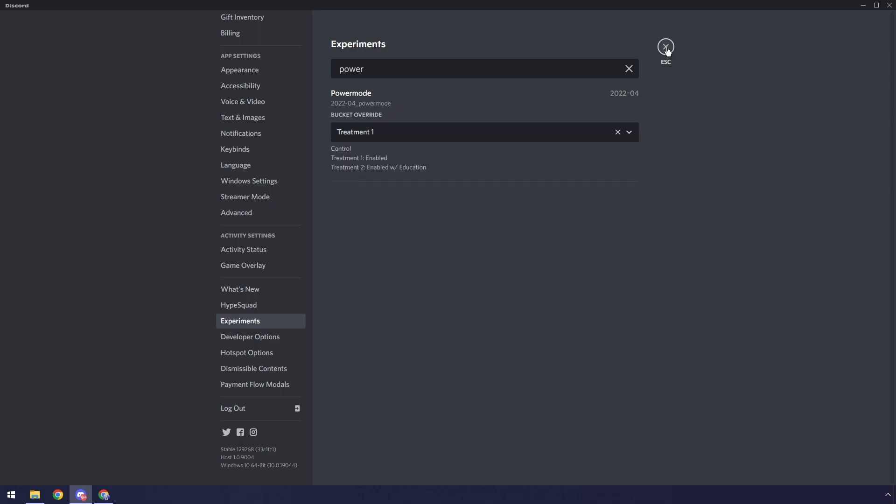
pyautogui.click(665, 46)
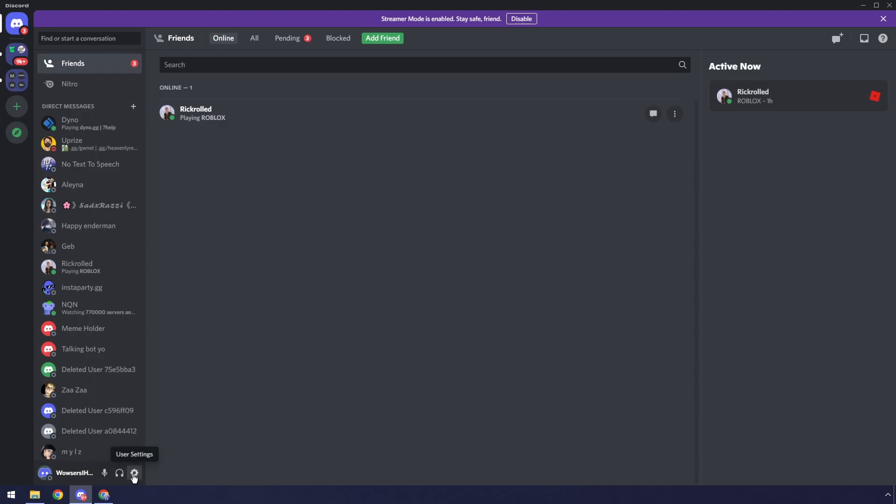
# Step: Toggle Enable Party Mode on in user settings and scroll past the activation splash
pyautogui.click(134, 473)
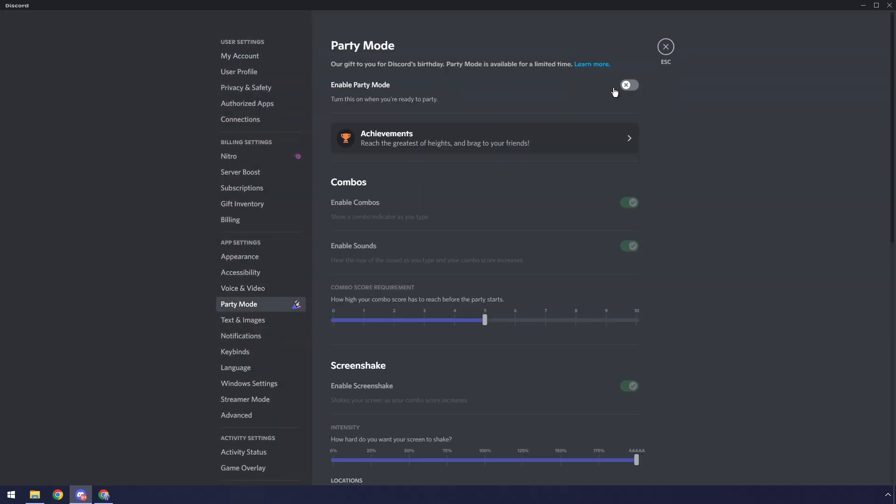
pyautogui.click(627, 84)
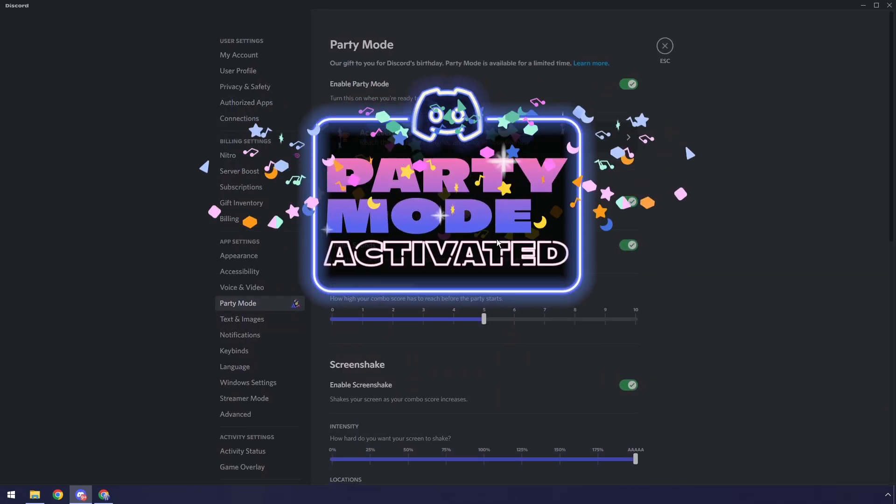
pyautogui.scroll(-3)
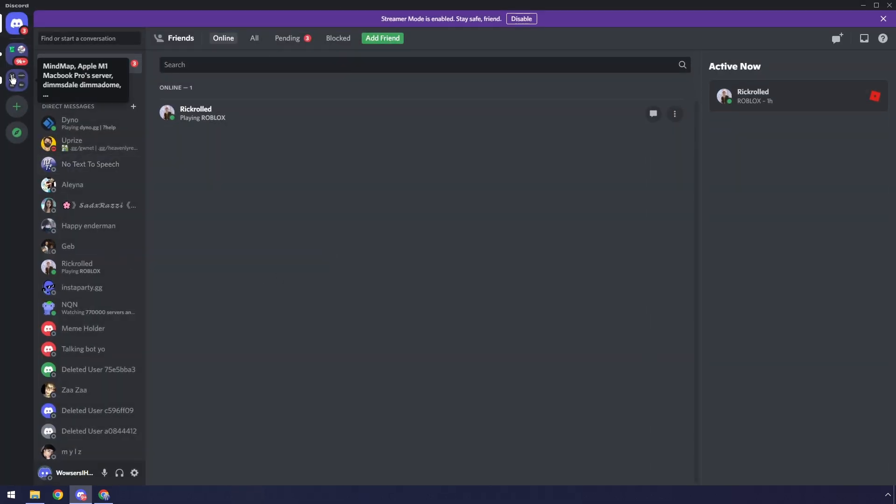
# Step: Open the server's general channel and send 'asjkdhjklhsldkjhflkh' to trigger combo effects
pyautogui.click(17, 79)
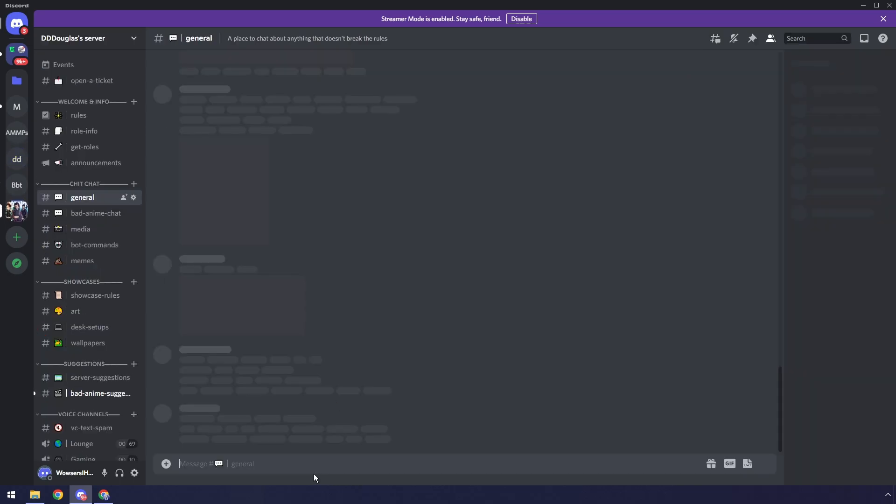
pyautogui.write('asjkdhjklhsldkjhflkh')
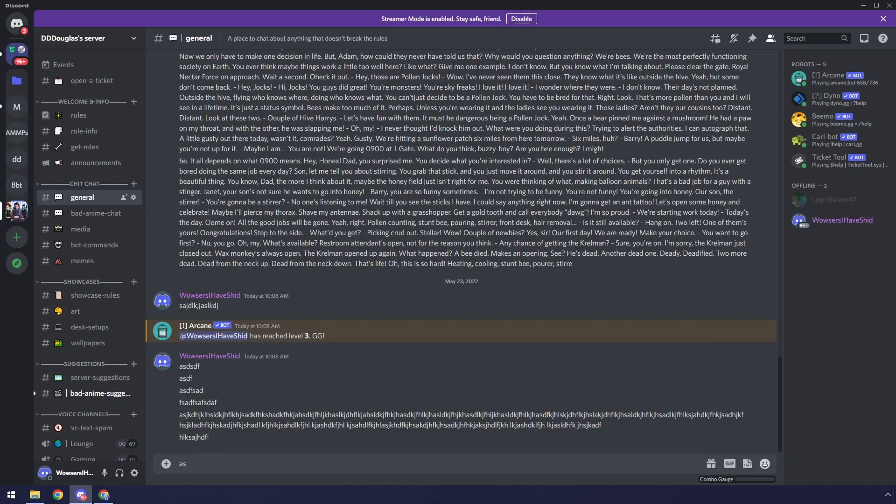
# Step: Open user settings, scroll the sidebar, and head for the Party Mode section
pyautogui.click(135, 473)
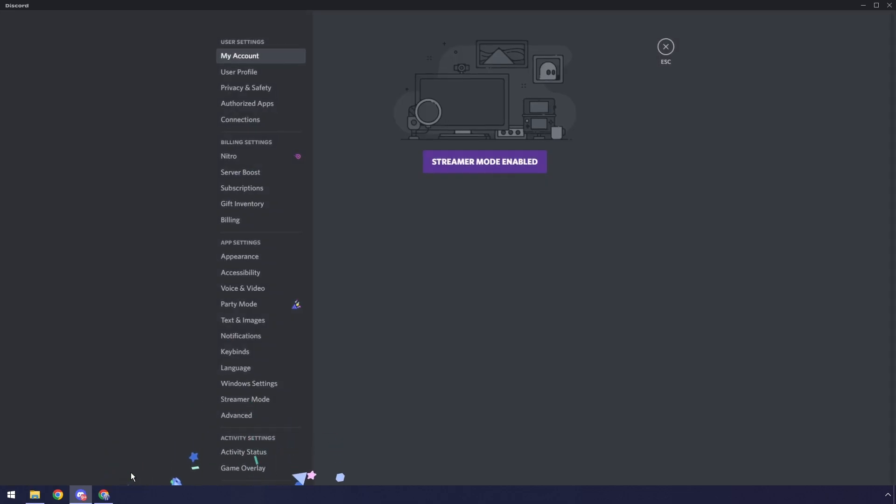
pyautogui.scroll(-3)
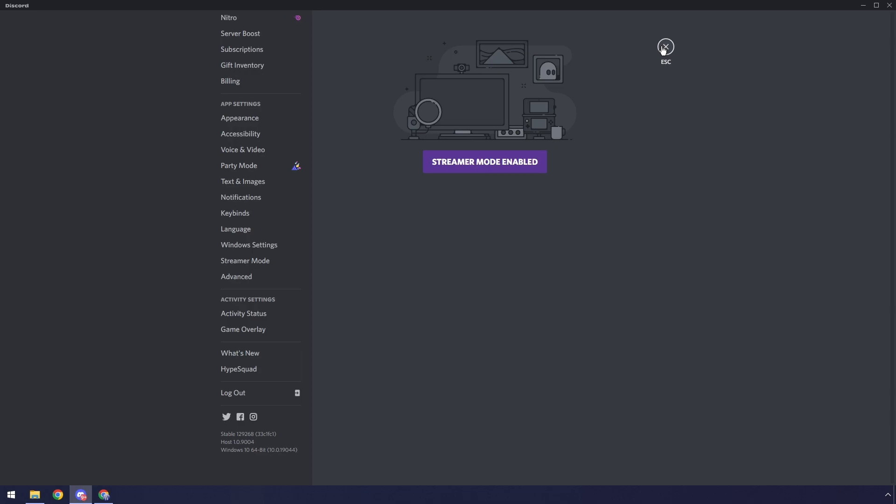
pyautogui.moveTo(279, 165)
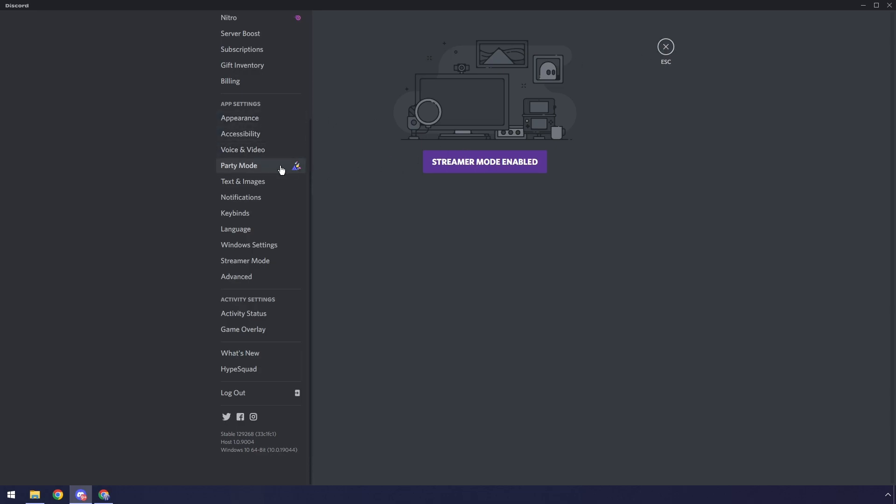
pyautogui.click(666, 46)
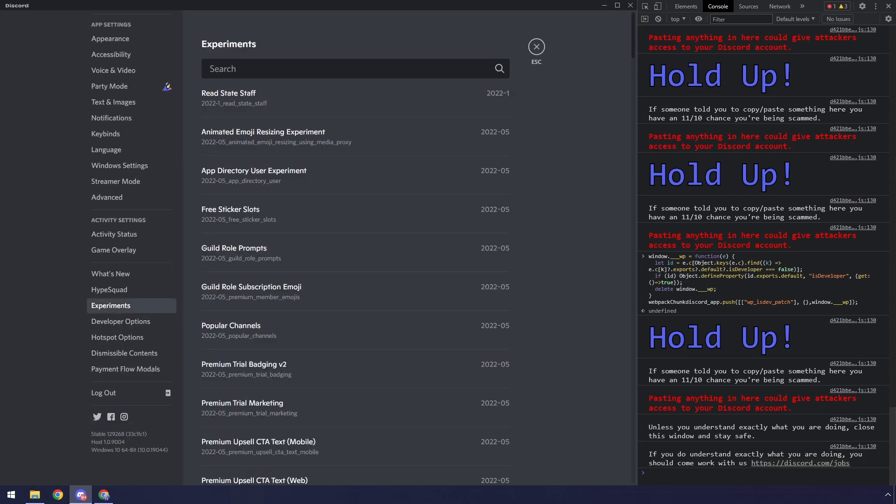
# Step: Search experiments for 'power', remove the Powermode bucket override, and exit settings
pyautogui.write('power')
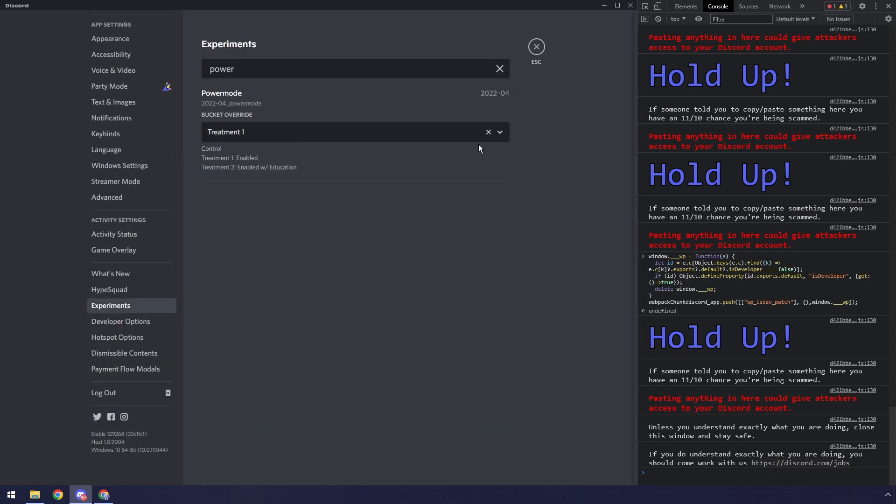
pyautogui.click(489, 132)
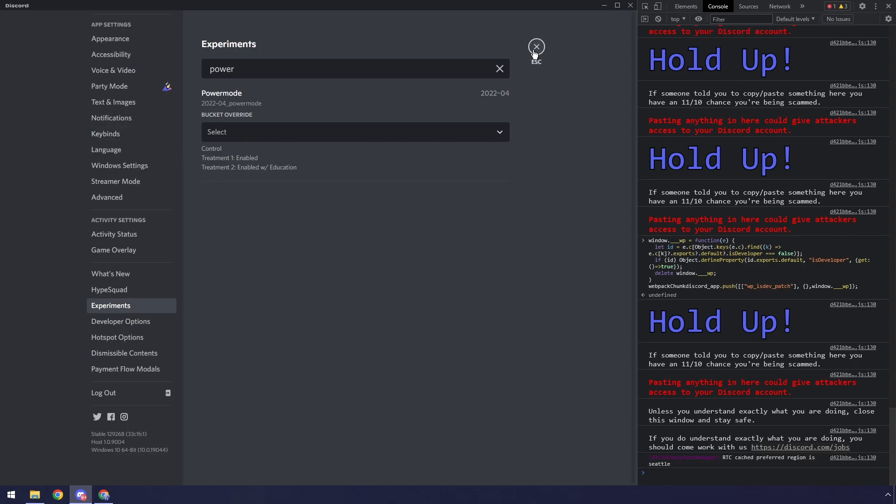
pyautogui.click(535, 46)
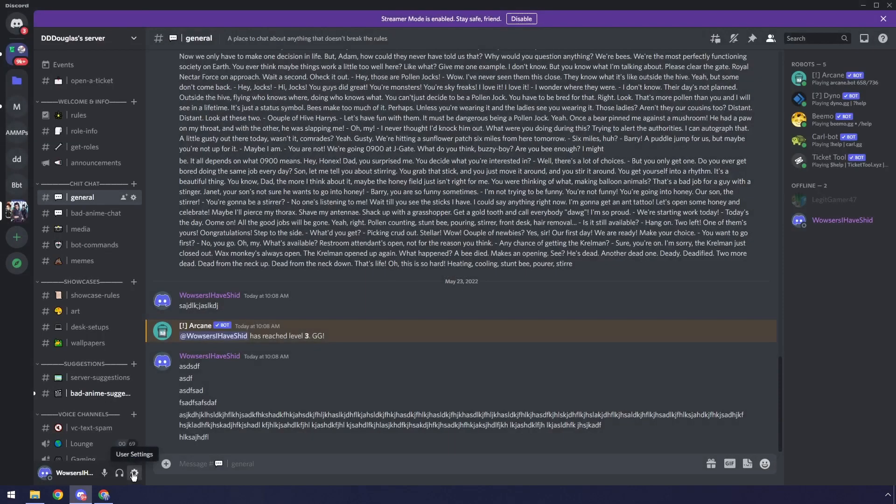
# Step: Bring up User Settings while closing Discord, leaving the Party Mode Pastebin tab visible
pyautogui.click(133, 473)
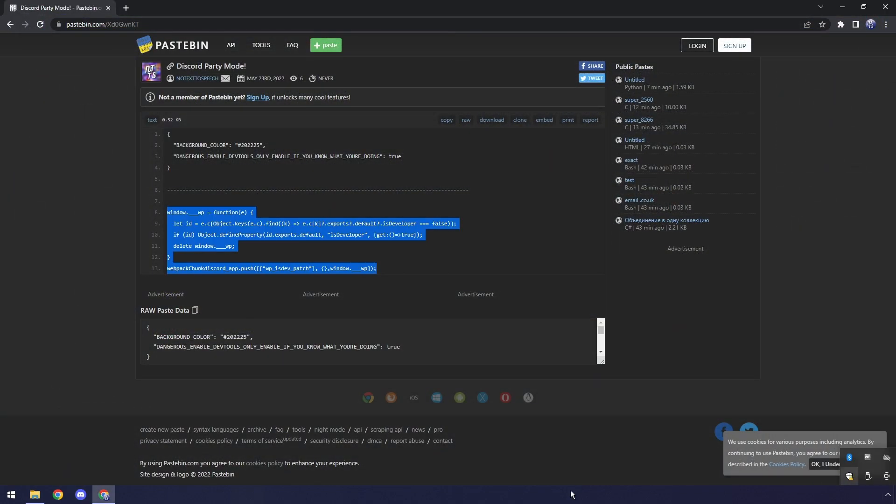
# Step: Go to %appdata%, then edit the discord folder's settings.json in Notepad
pyautogui.click(34, 494)
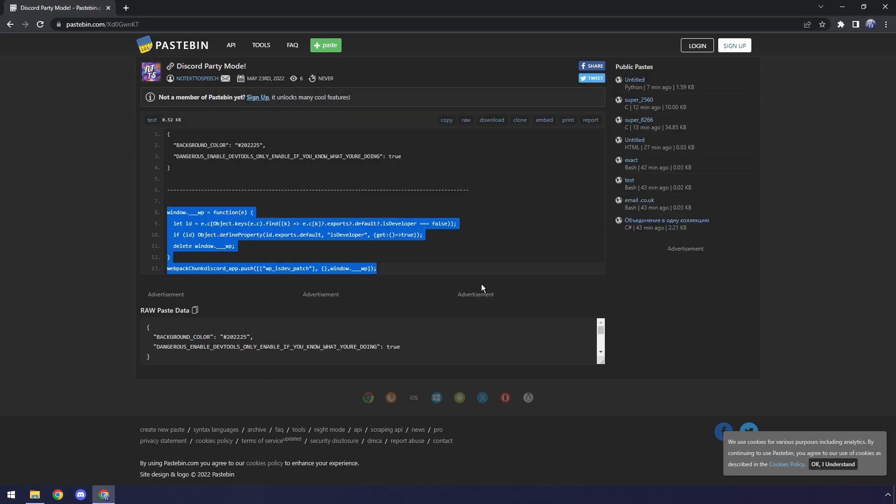
pyautogui.write('%appdata%')
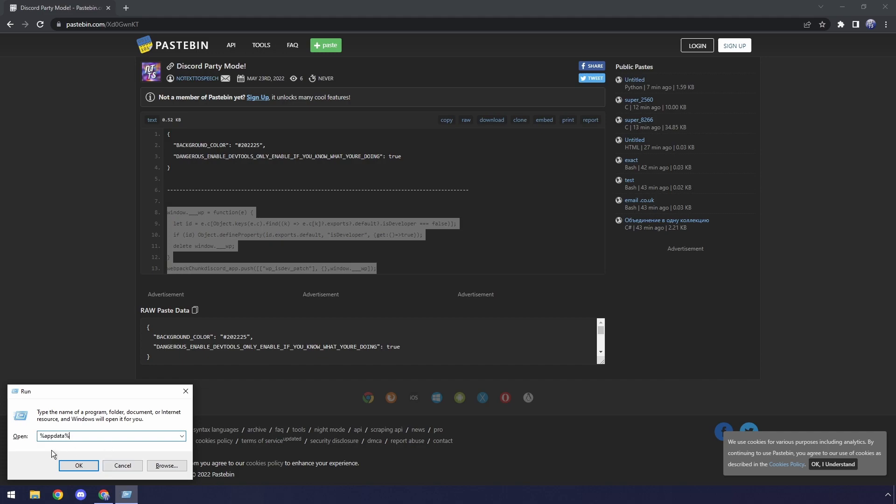
pyautogui.click(79, 466)
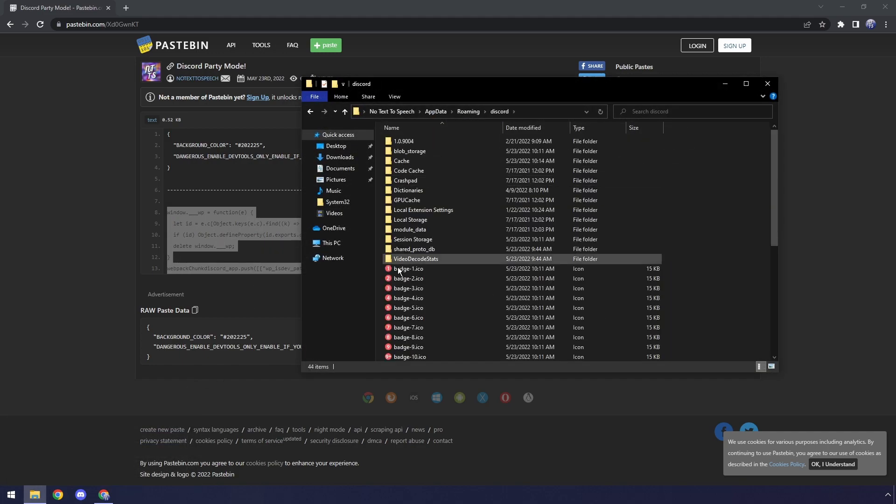
pyautogui.rightClick(409, 277)
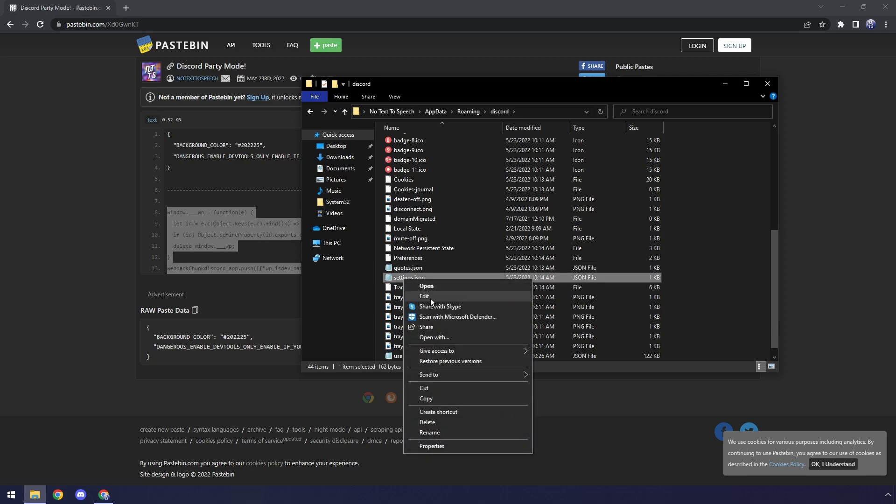
pyautogui.click(425, 296)
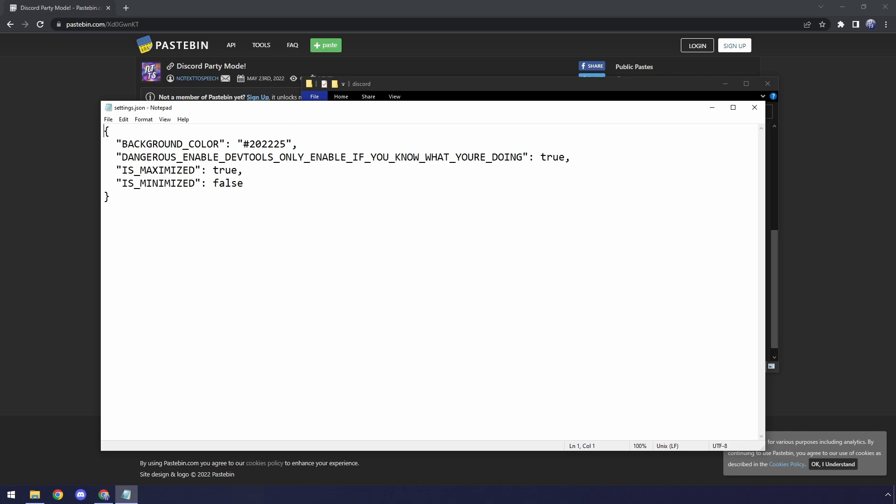
# Step: Change DANGEROUS_ENABLE_DEVTOOLS from true to false, save, and relaunch Discord
pyautogui.press('Backspace')
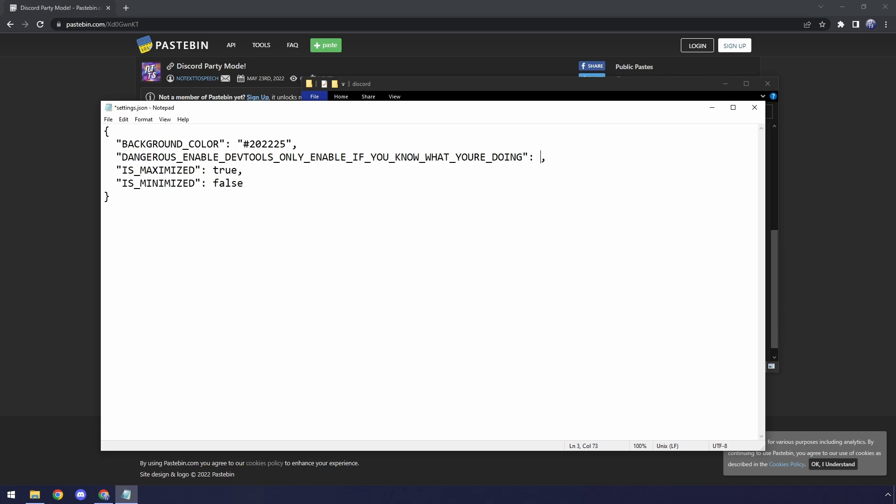
pyautogui.write('false')
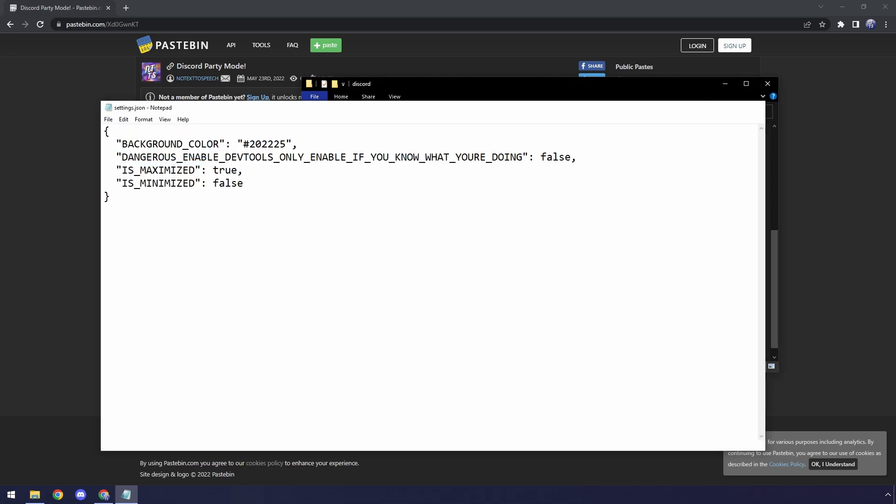
pyautogui.click(81, 494)
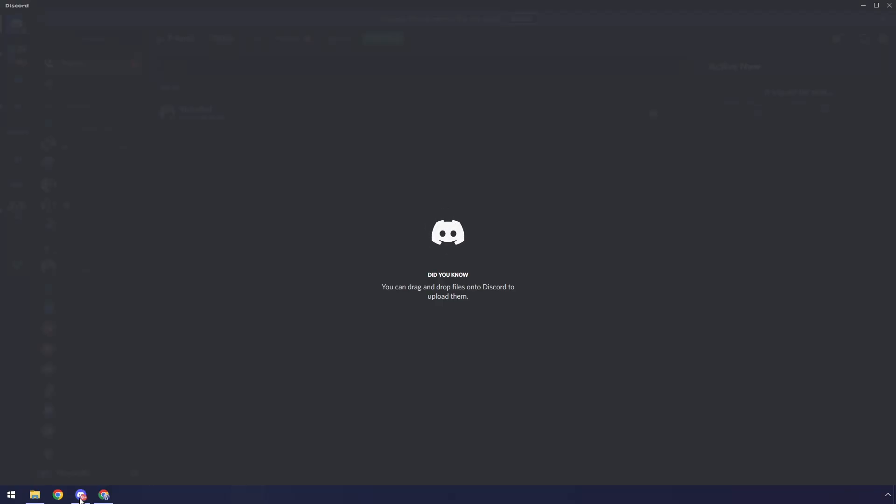